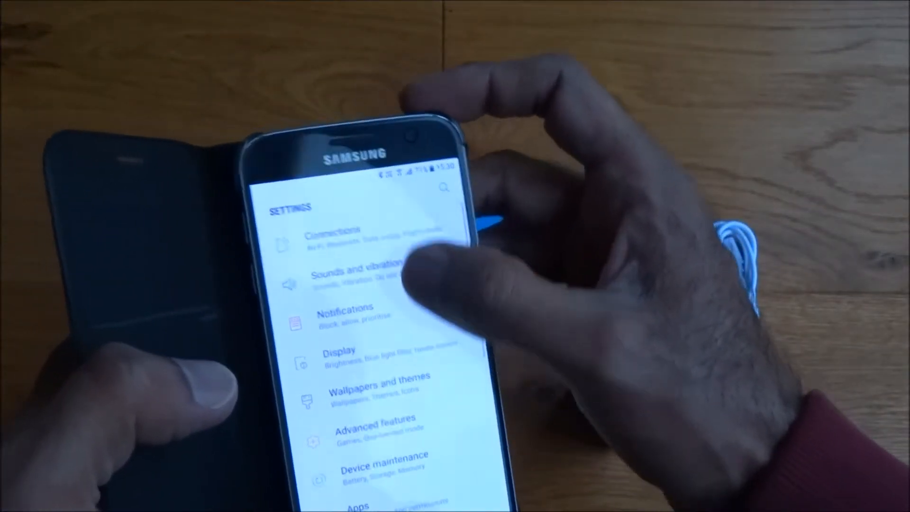
Navigate through Connections to the Bluetooth settings page
{"action": "left_click", "coordinate": [337, 238]}
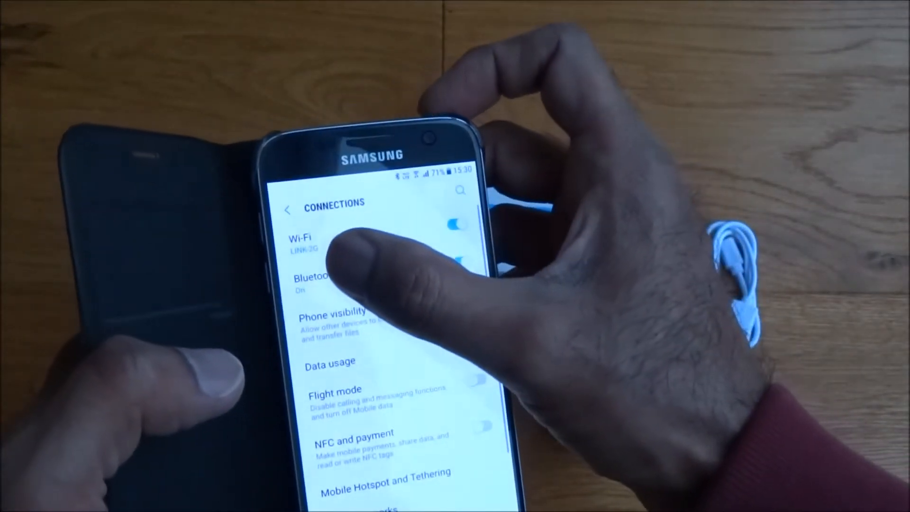
{"action": "left_click", "coordinate": [313, 281]}
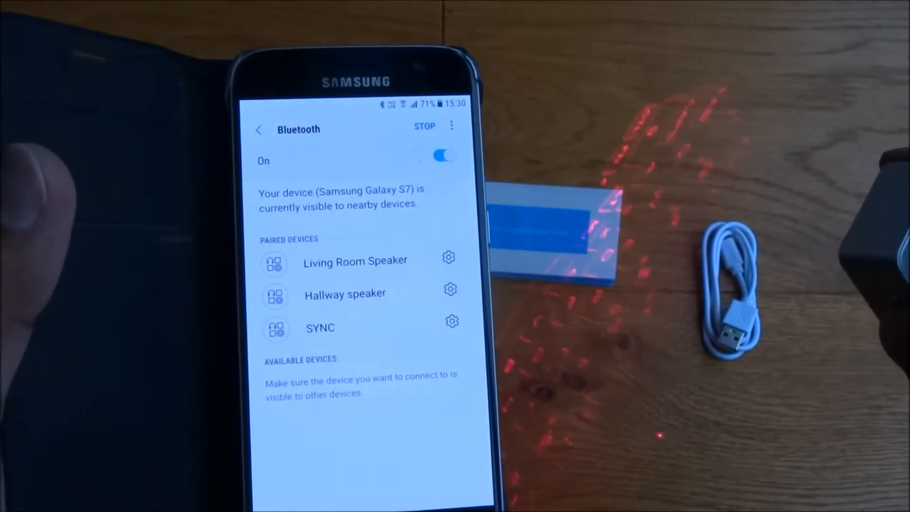
Select Laser Keyboard under Available Devices to begin pairing with it
{"action": "left_click", "coordinate": [425, 127]}
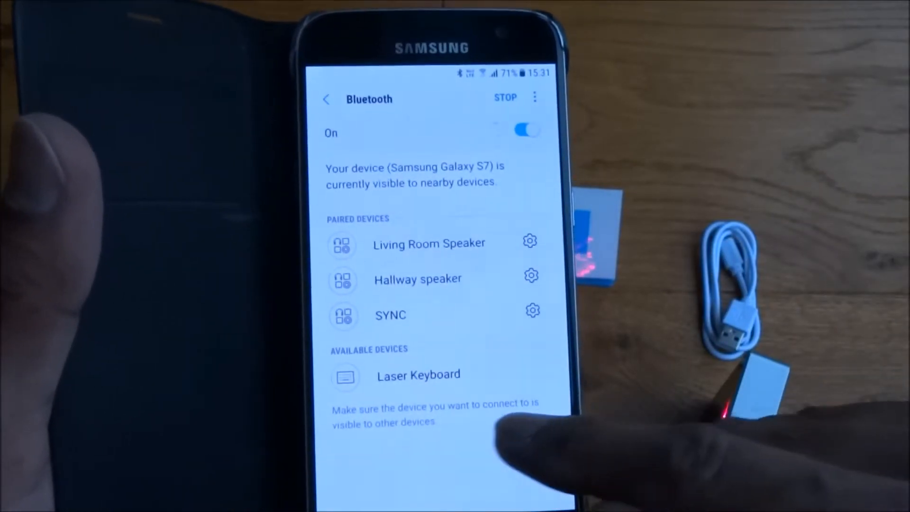
{"action": "left_click", "coordinate": [418, 374]}
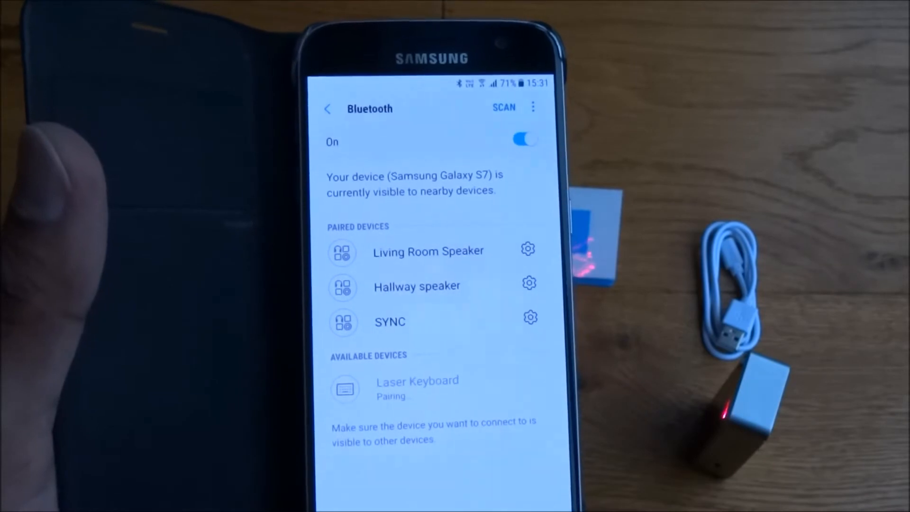